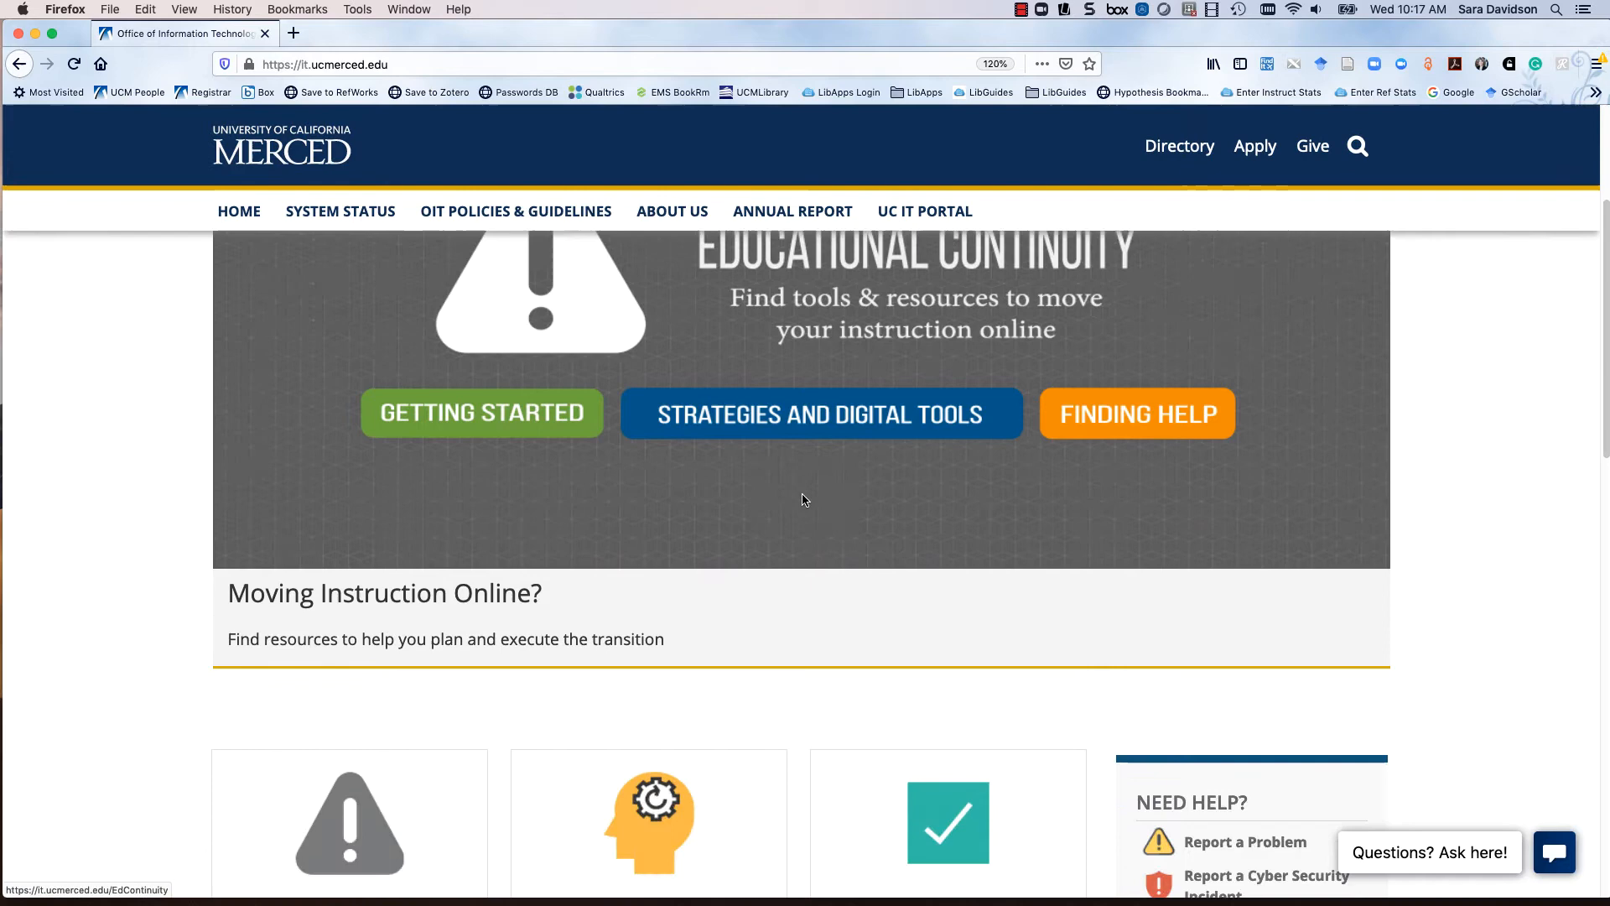
Open the 'How to Install and Connect' VPN guide from the left sidebar.
scroll(down, 3)
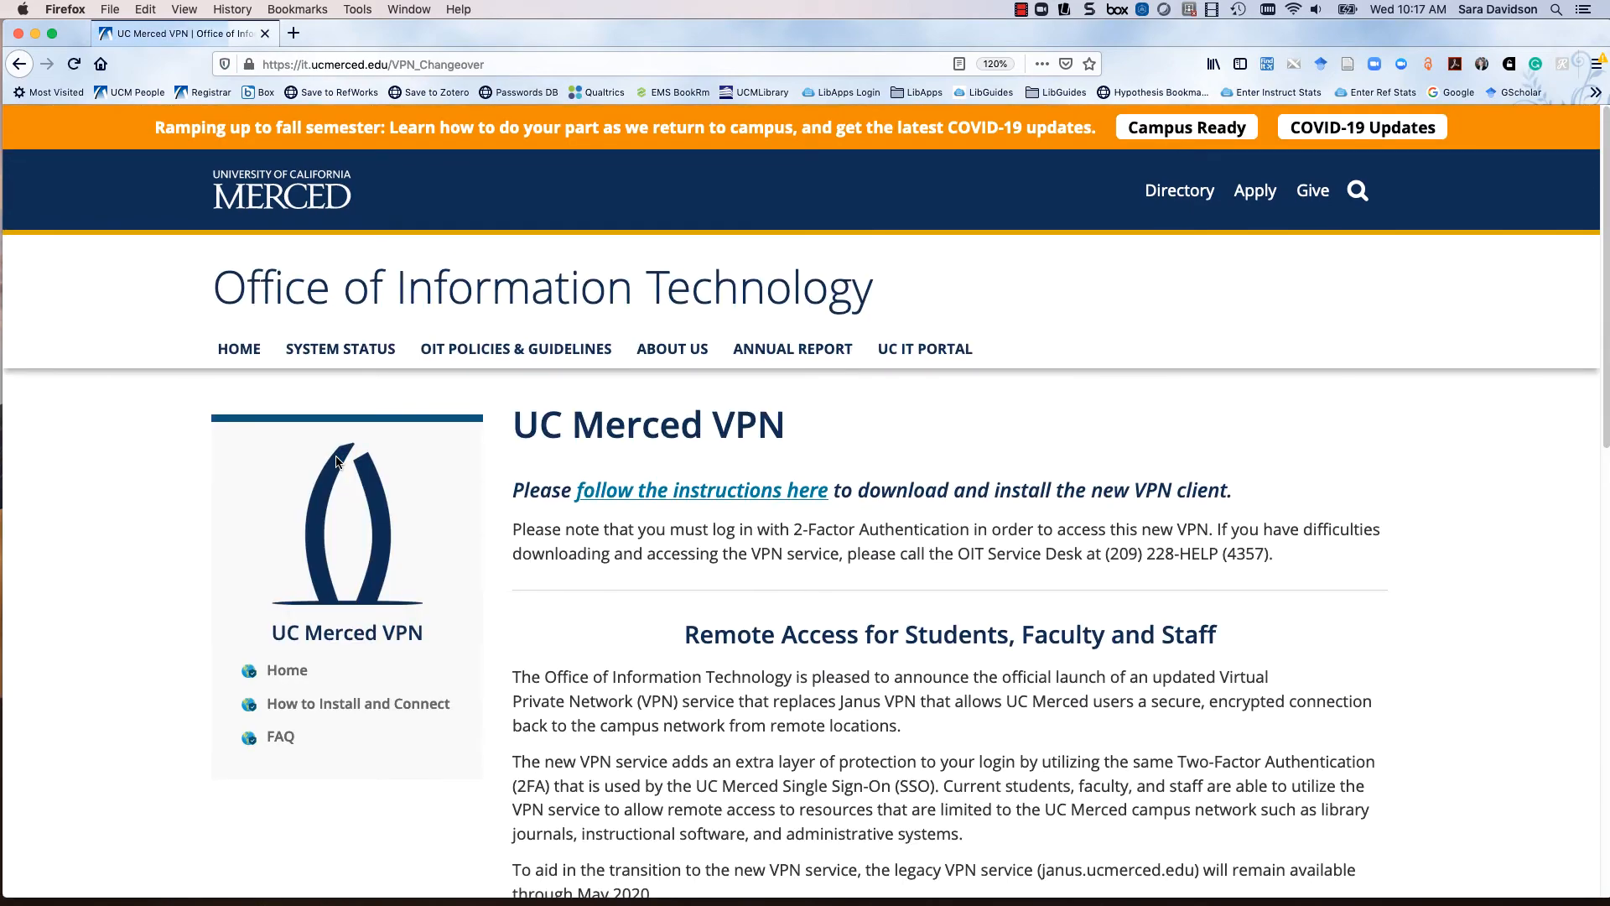
click(702, 490)
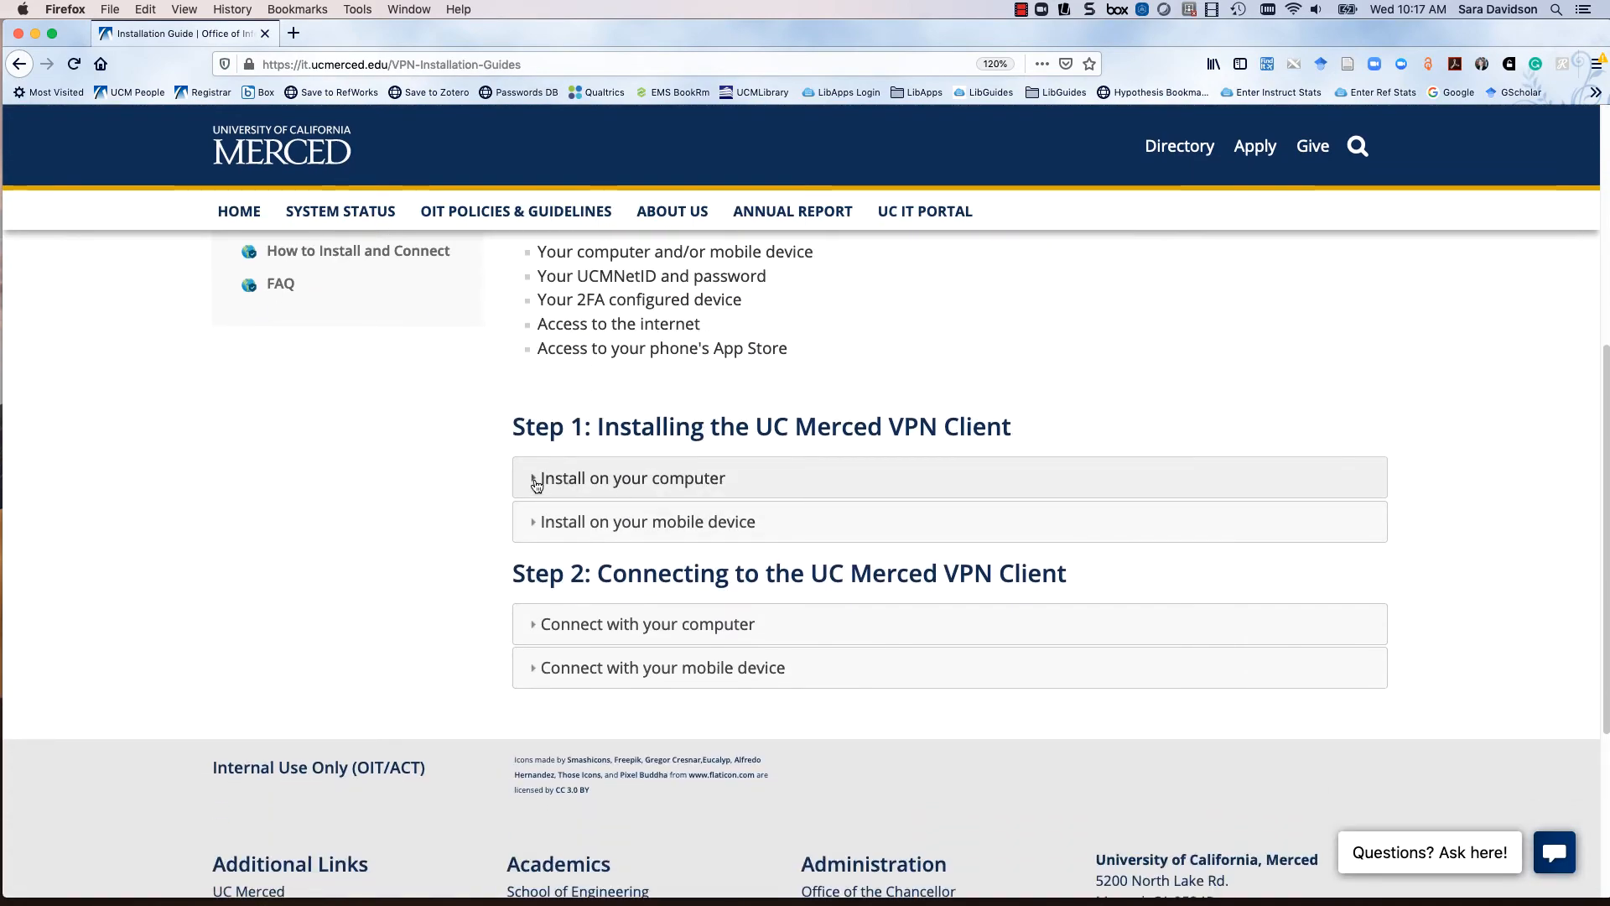